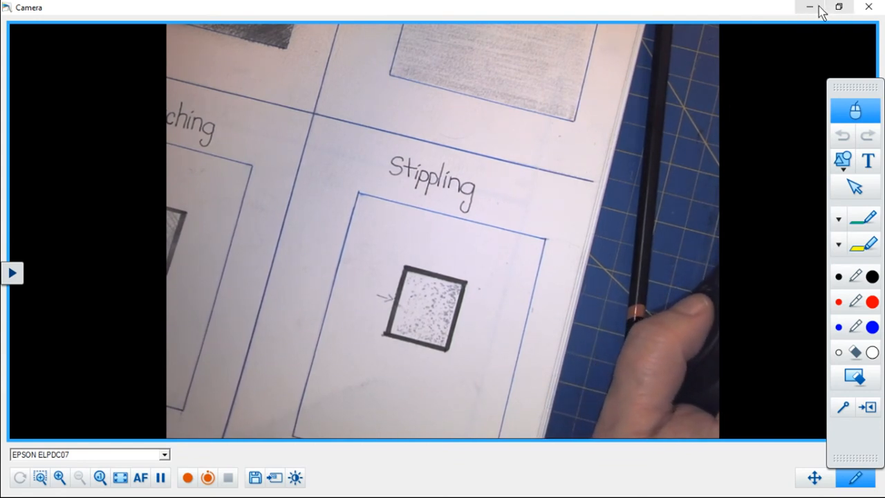
pyautogui.moveTo(811, 11)
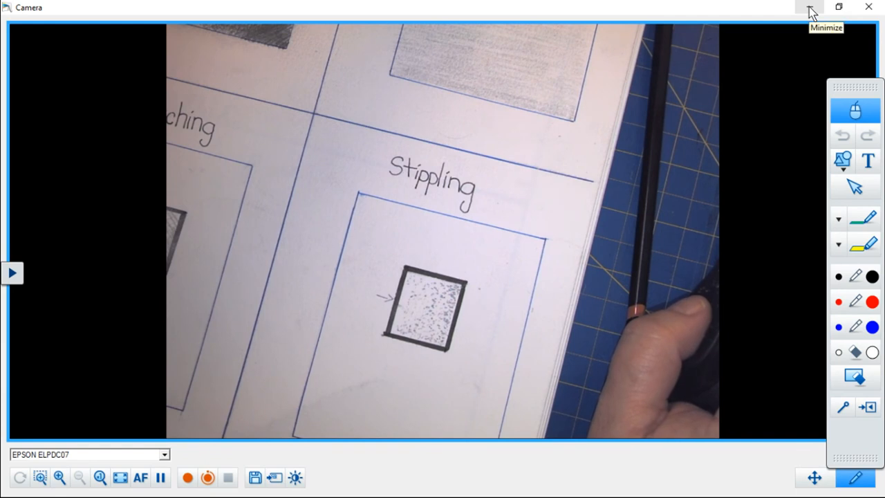
# Step: Minimize the Camera window showing the stippled square to reveal the YouTube upload page
pyautogui.click(811, 8)
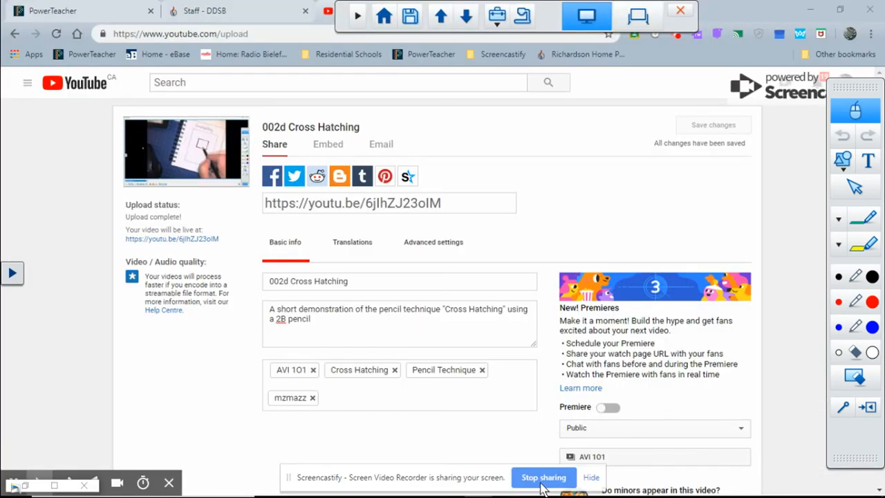